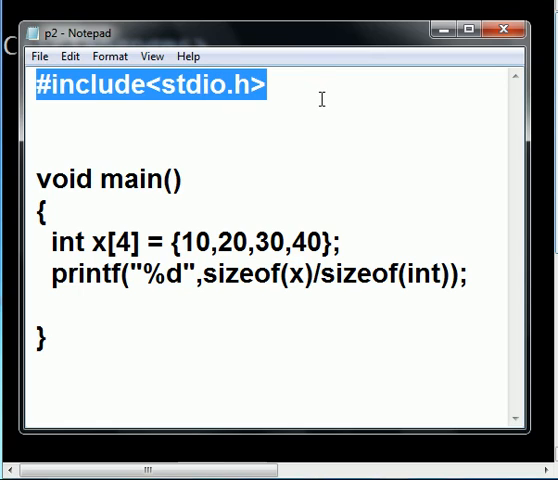
{"action": "mouse_move", "coordinate": [118, 214]}
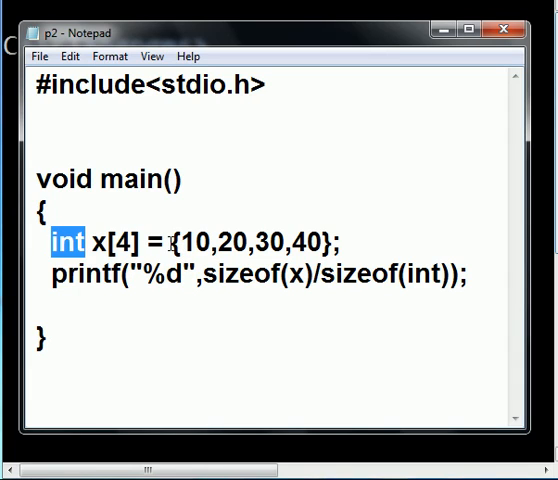
Highlight the array declaration {10,20,30,40} and the sizeof(x)/sizeof(int) printf line while explaining the code.
{"action": "double_click", "coordinate": [156, 240]}
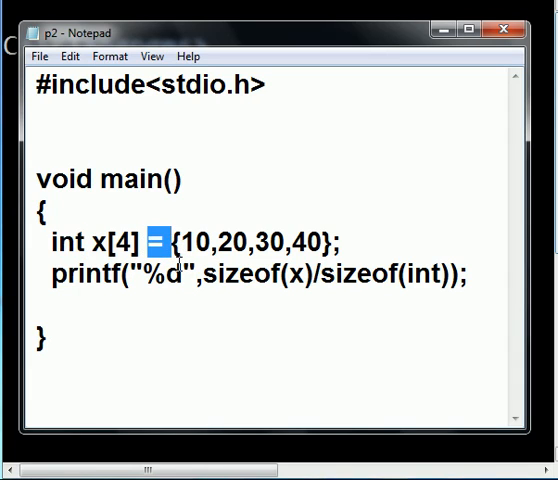
{"action": "double_click", "coordinate": [202, 240]}
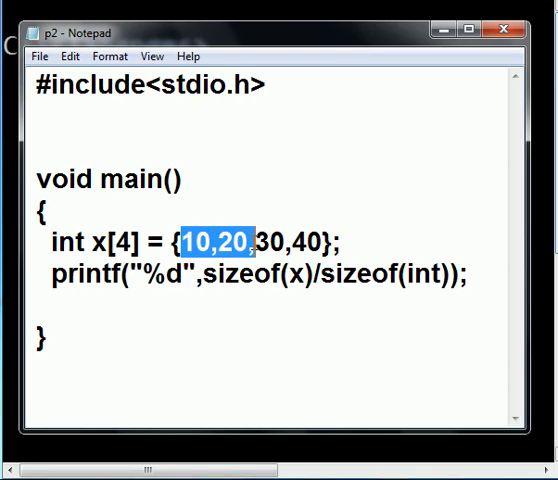
{"action": "left_click_drag", "start_coordinate": [256, 240], "coordinate": [304, 240]}
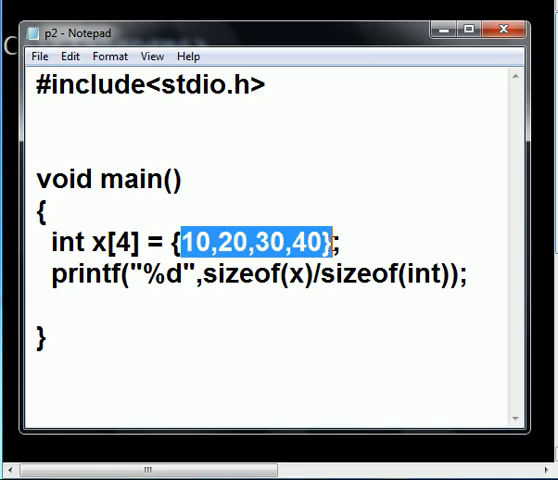
{"action": "mouse_move", "coordinate": [310, 292]}
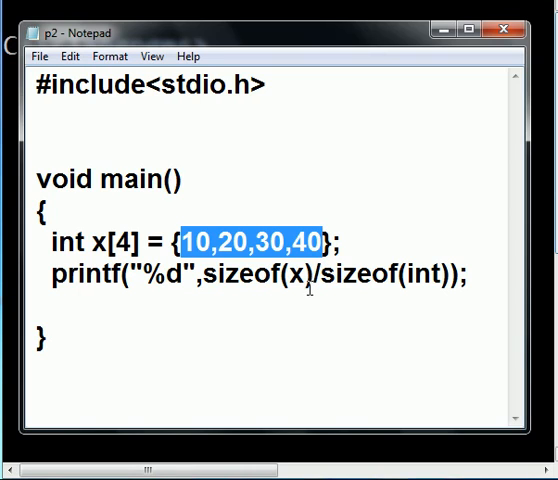
{"action": "mouse_move", "coordinate": [204, 296]}
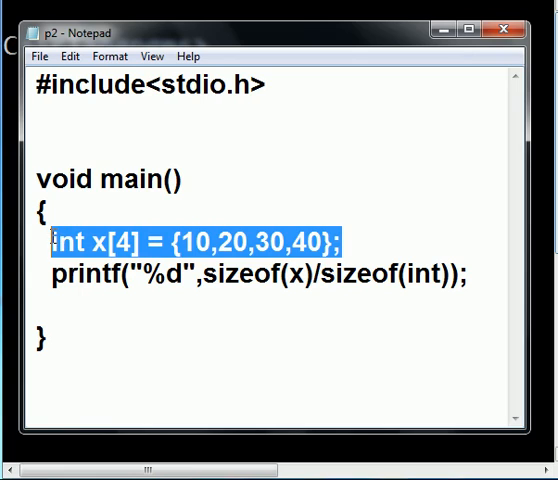
{"action": "double_click", "coordinate": [84, 276]}
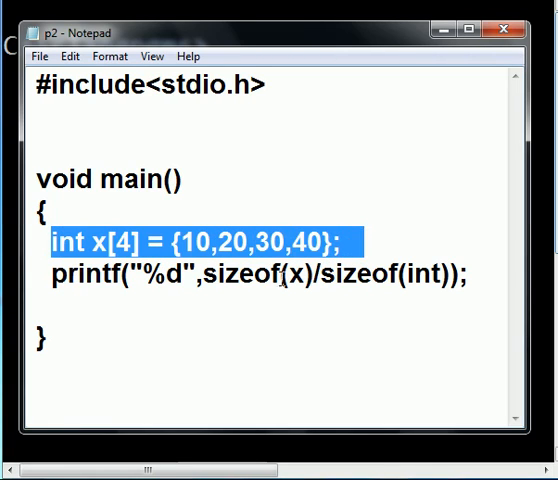
{"action": "double_click", "coordinate": [84, 276]}
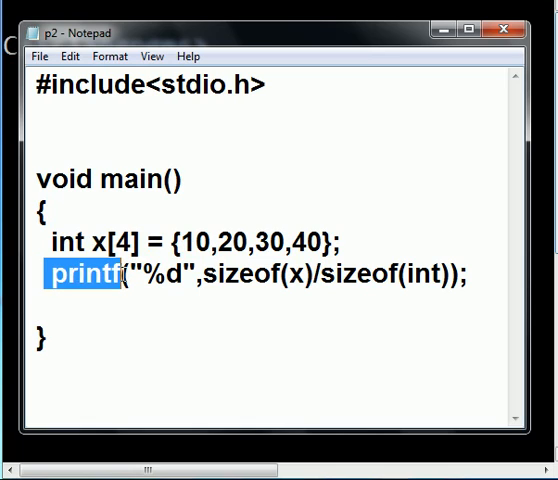
{"action": "double_click", "coordinate": [160, 276]}
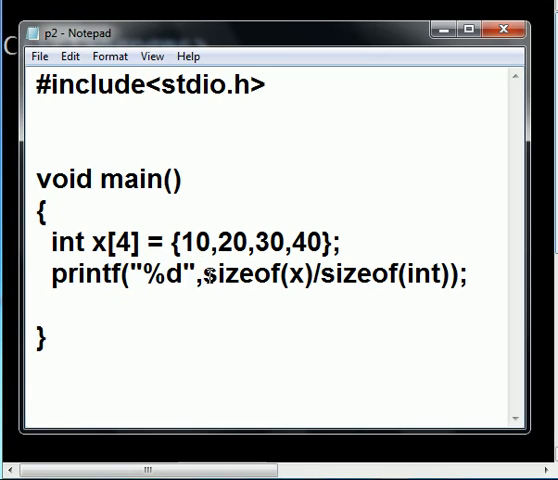
{"action": "double_click", "coordinate": [296, 274]}
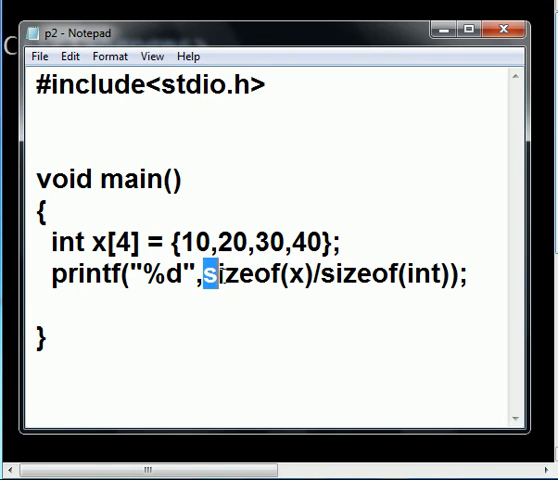
{"action": "left_click_drag", "start_coordinate": [206, 276], "coordinate": [310, 276]}
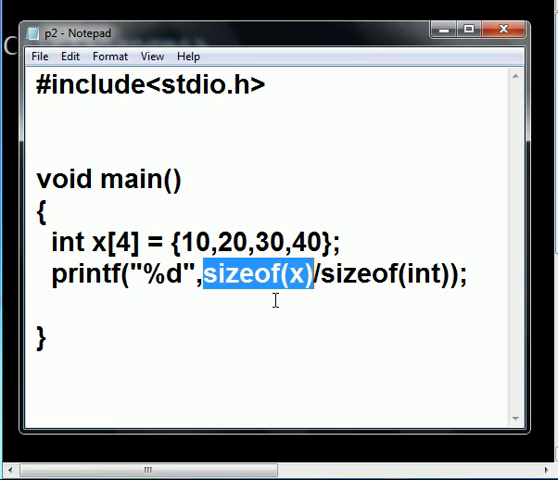
{"action": "mouse_move", "coordinate": [308, 300]}
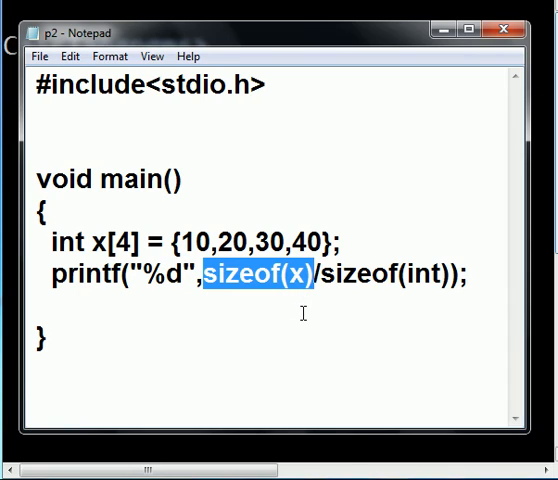
{"action": "mouse_move", "coordinate": [318, 304]}
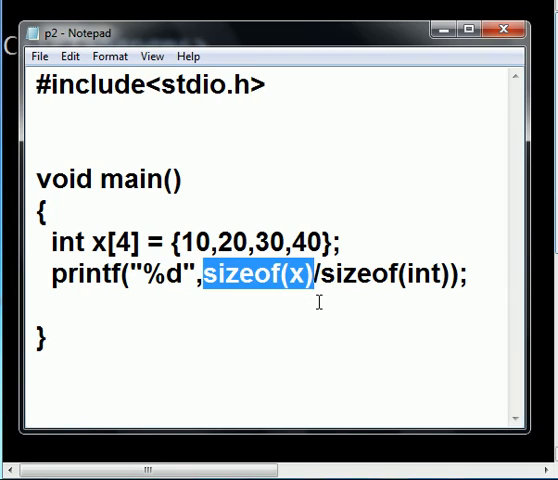
{"action": "left_click", "coordinate": [312, 274]}
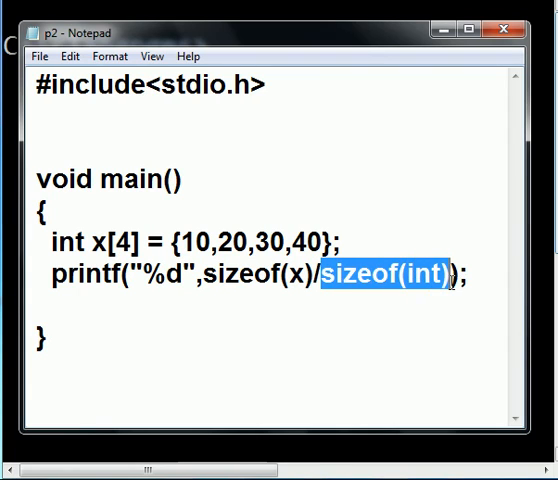
{"action": "mouse_move", "coordinate": [436, 324]}
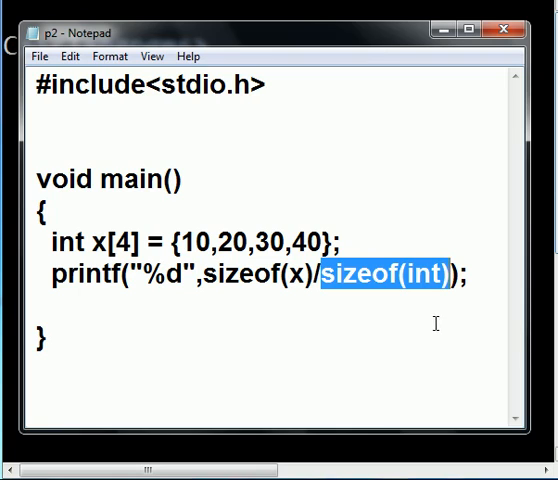
{"action": "mouse_move", "coordinate": [404, 338]}
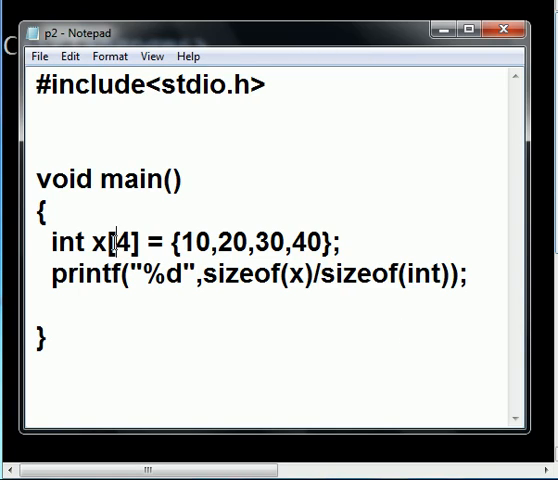
{"action": "double_click", "coordinate": [124, 240]}
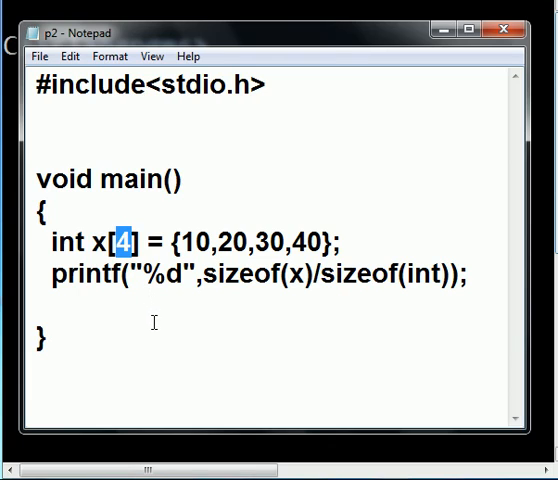
{"action": "mouse_move", "coordinate": [170, 344]}
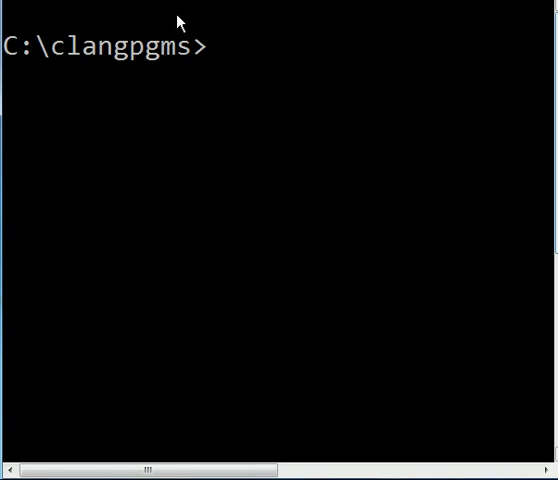
Compile p2.c with gcc into p2.exe, then enter p2 to run it.
{"action": "type", "text": "gcc"}
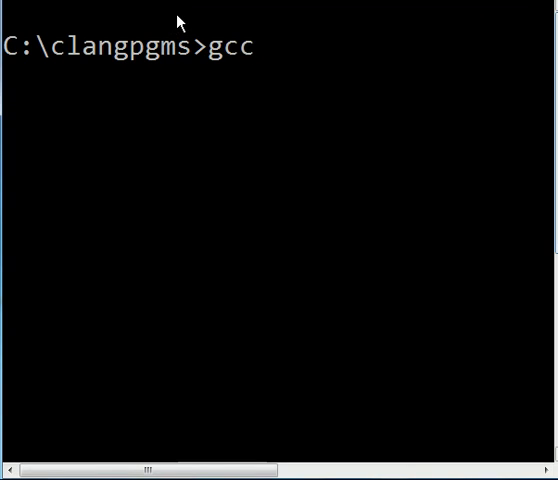
{"action": "type", "text": "p"}
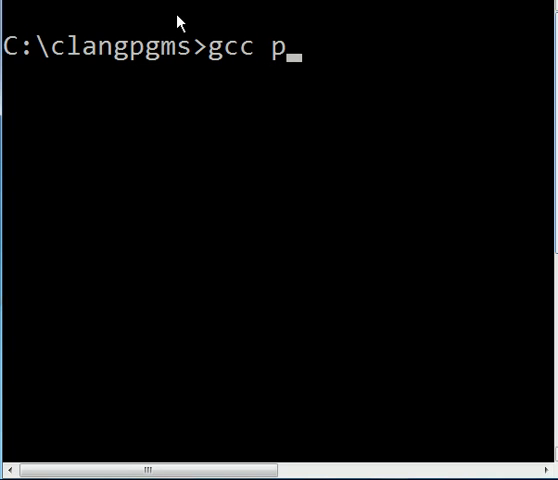
{"action": "type", "text": "2."}
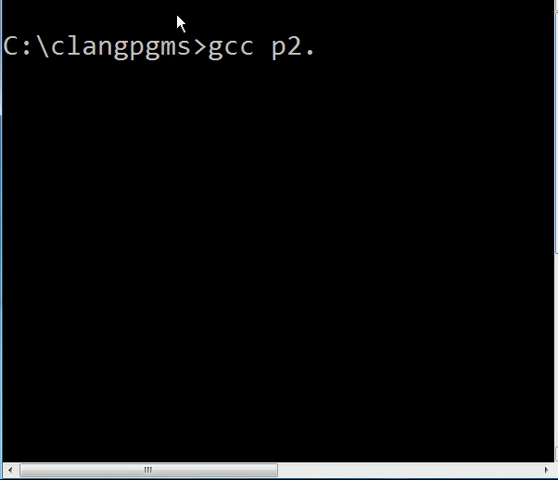
{"action": "type", "text": "c"}
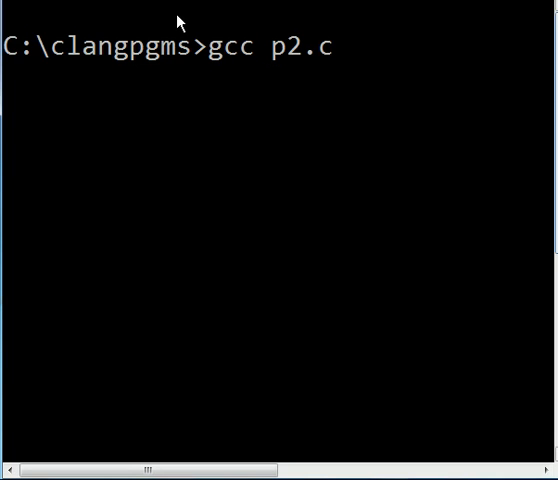
{"action": "type", "text": "-op"}
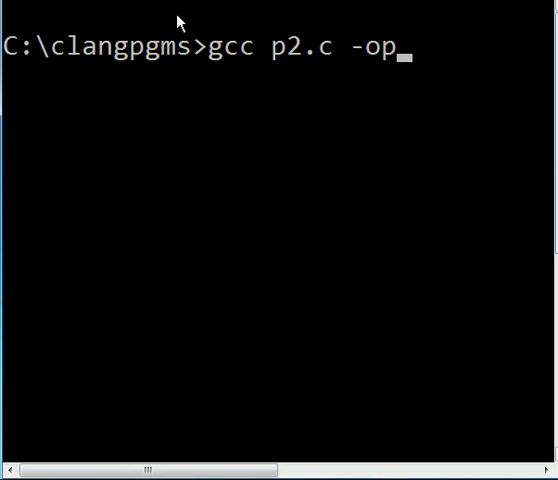
{"action": "type", "text": "2."}
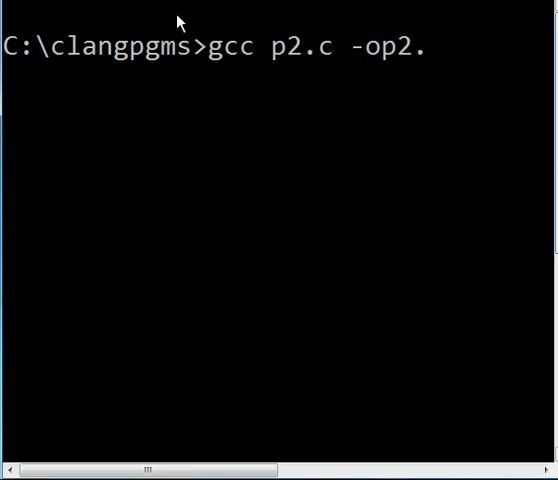
{"action": "type", "text": "exe"}
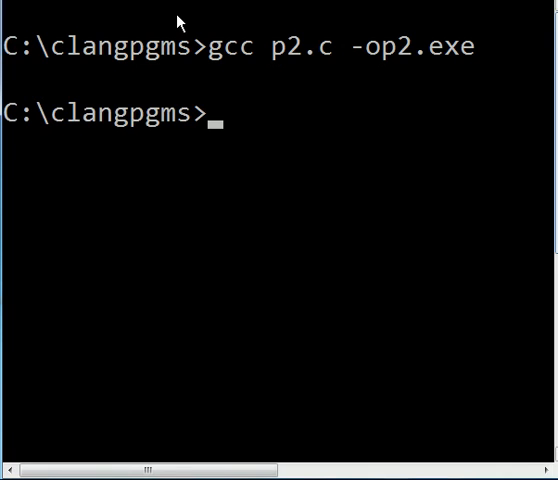
{"action": "type", "text": "p2"}
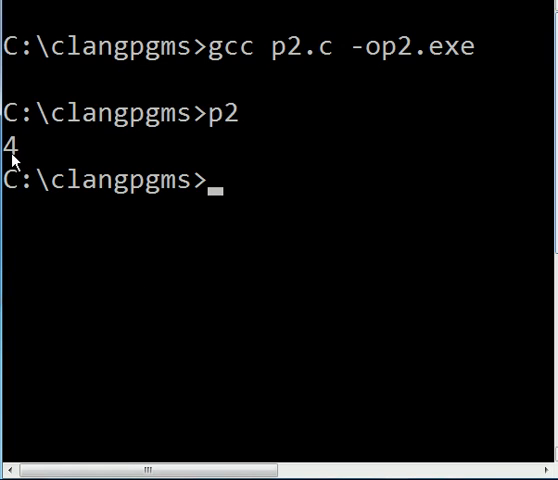
{"action": "mouse_move", "coordinate": [118, 168]}
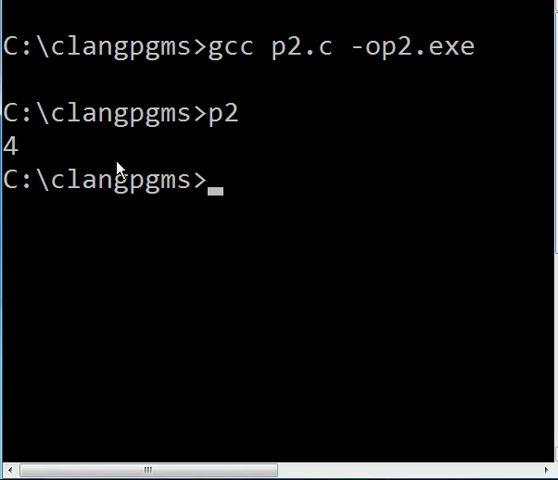
Type 'George Boole' at the new prompt after p2 prints 4.
{"action": "type", "text": "George Boole"}
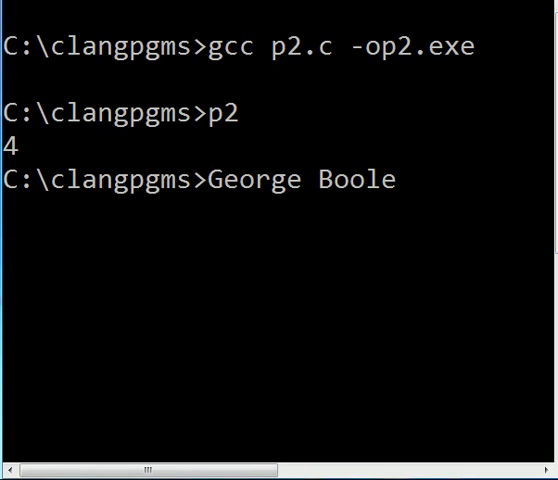
{"action": "mouse_move", "coordinate": [404, 210]}
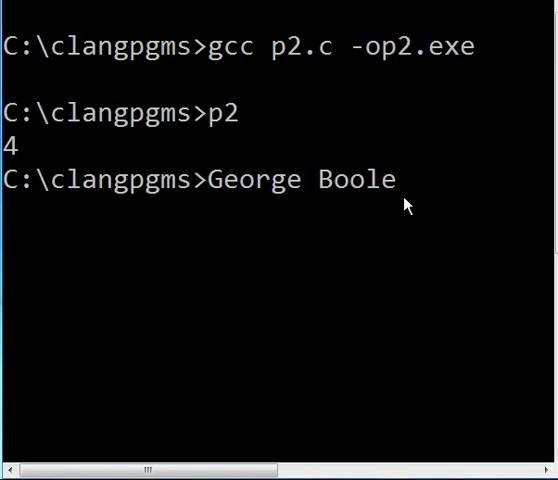
{"action": "mouse_move", "coordinate": [412, 196]}
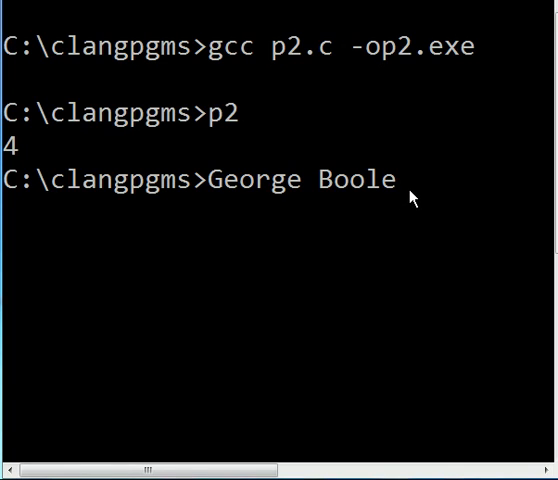